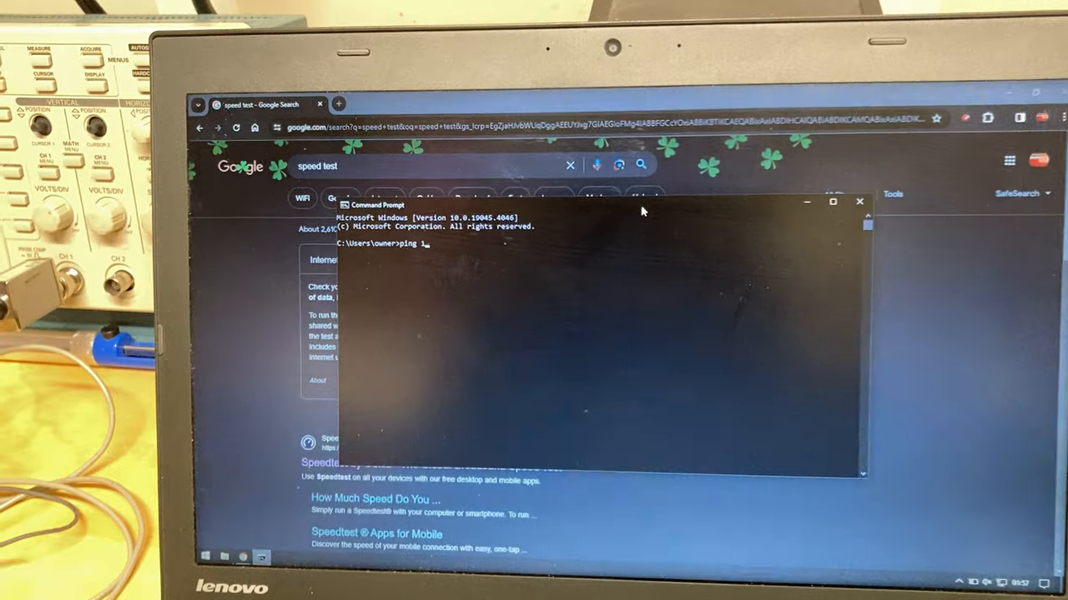
Step: Ping the CMTS at 10.0.0.1 and get four replies with 0% loss
{"action": "type", "text": "0.0.0."}
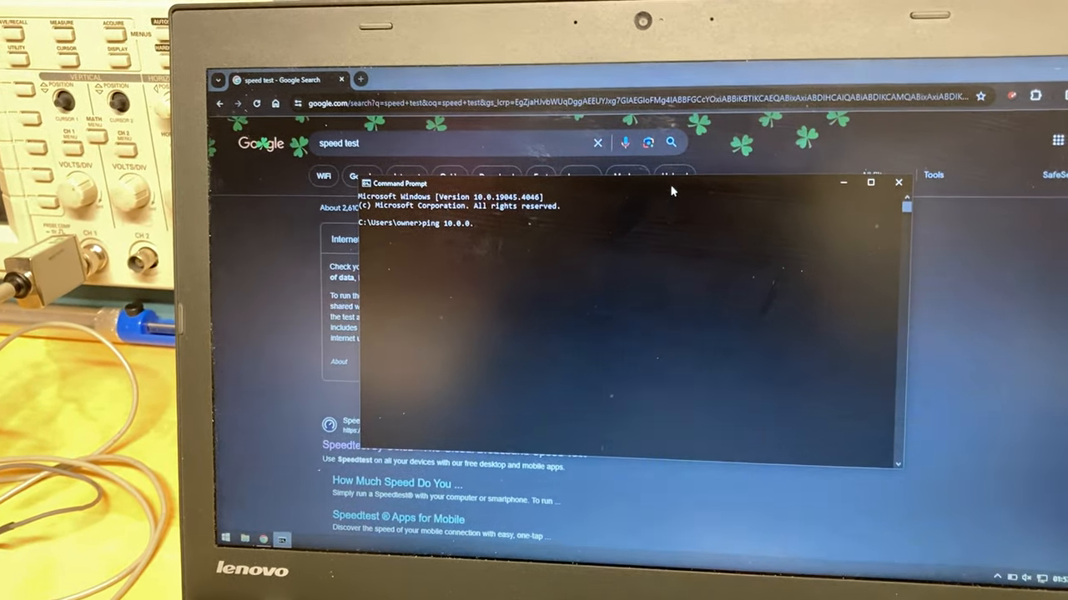
{"action": "key", "text": "Return"}
{"action": "type", "text": "ping 1.1.1."}
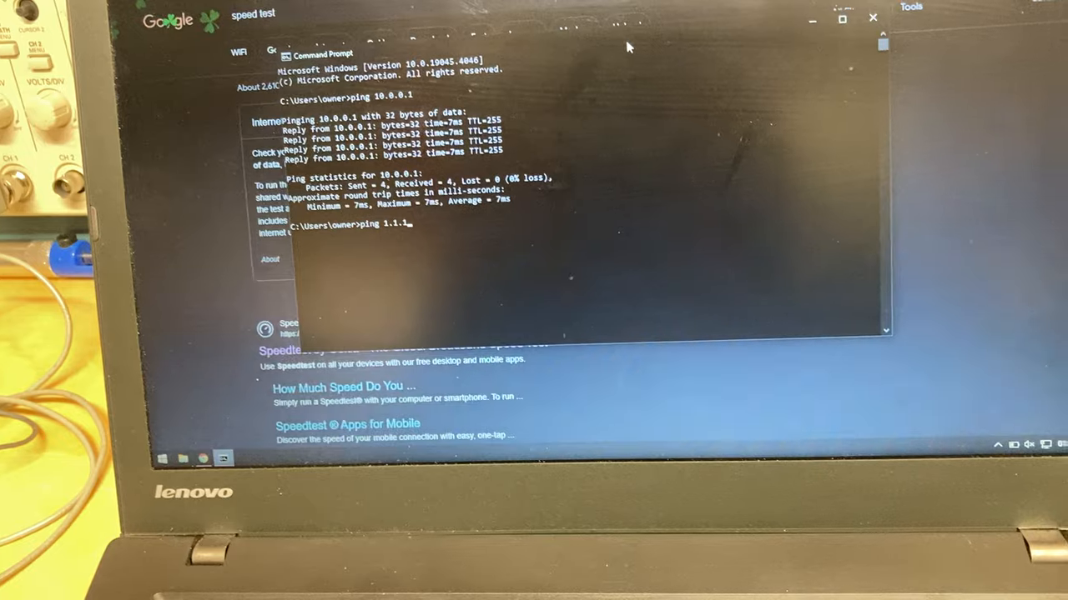
Step: Ping Cloudflare at 1.1.1.1, then start the Google internet speed test
{"action": "key", "text": "Return"}
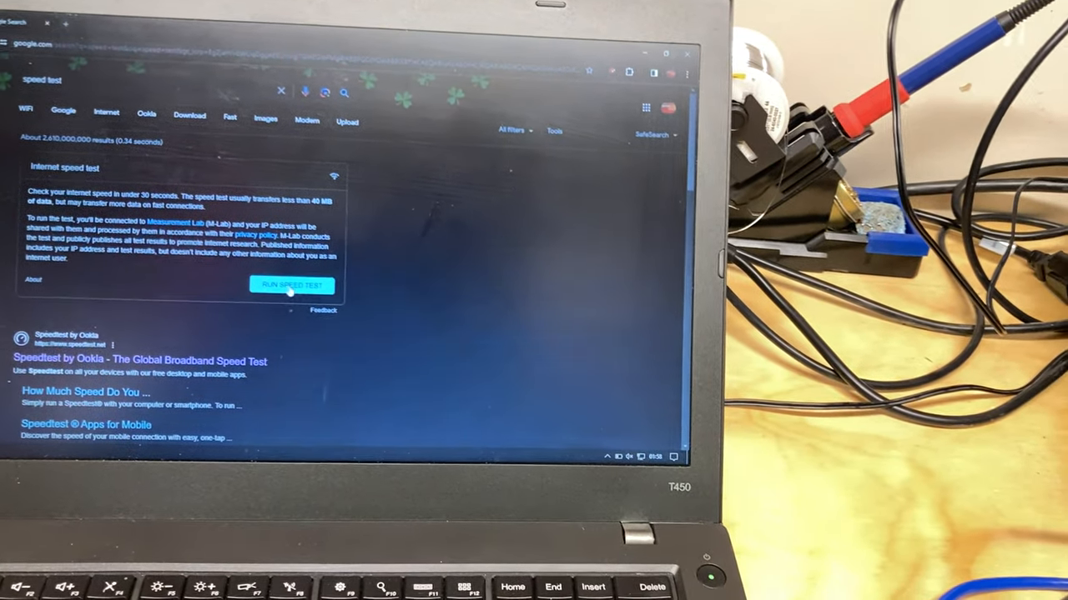
{"action": "left_click", "coordinate": [292, 285]}
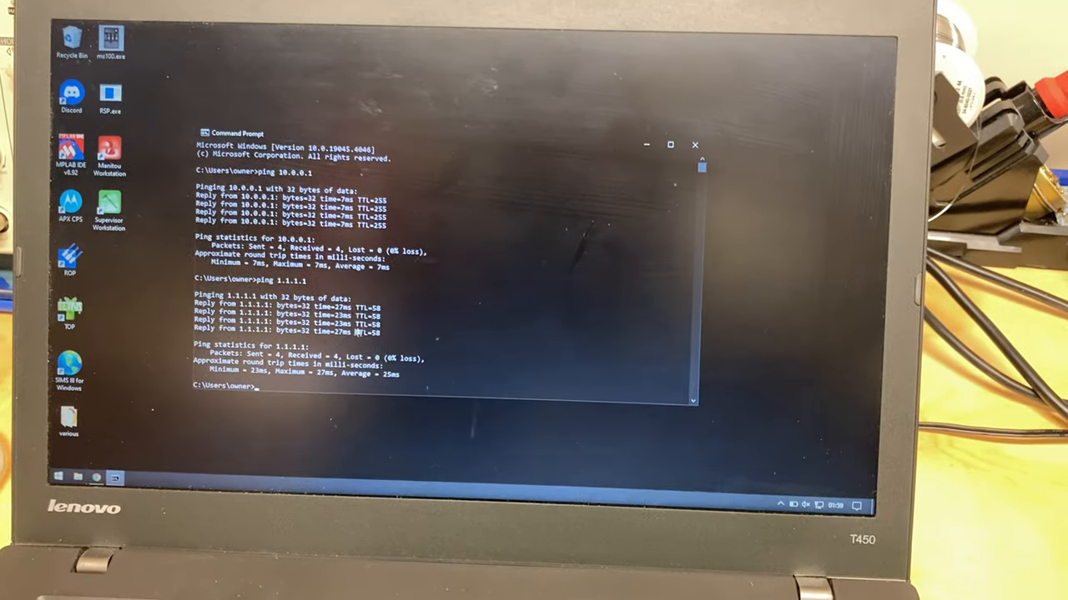
Step: Launch PuTTY from Start search and open a Telnet session to the CMTS
{"action": "left_click", "coordinate": [694, 144]}
{"action": "type", "text": "putty"}
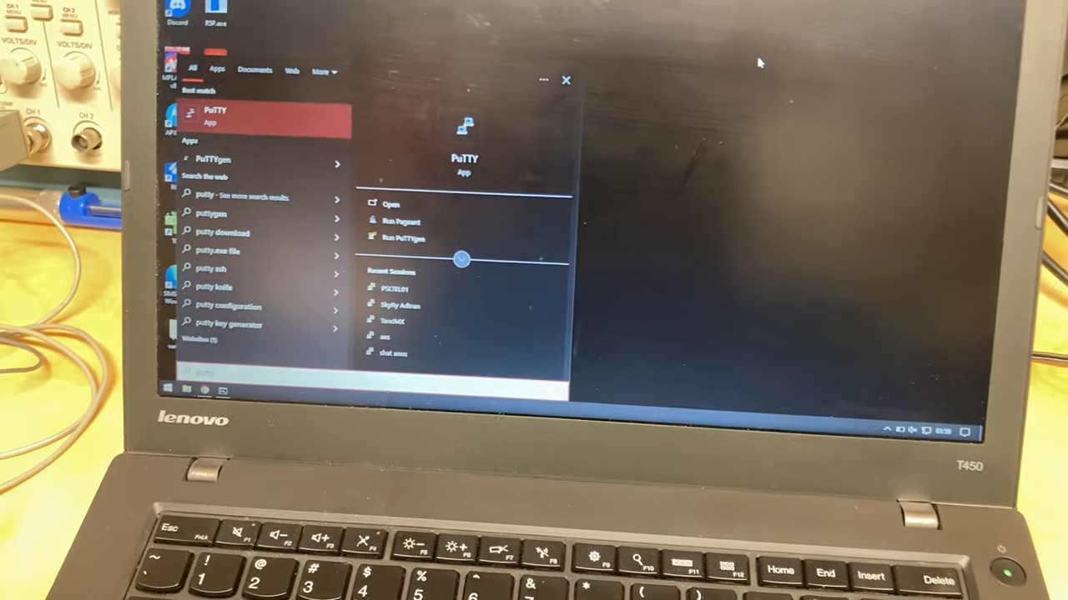
{"action": "left_click", "coordinate": [390, 204]}
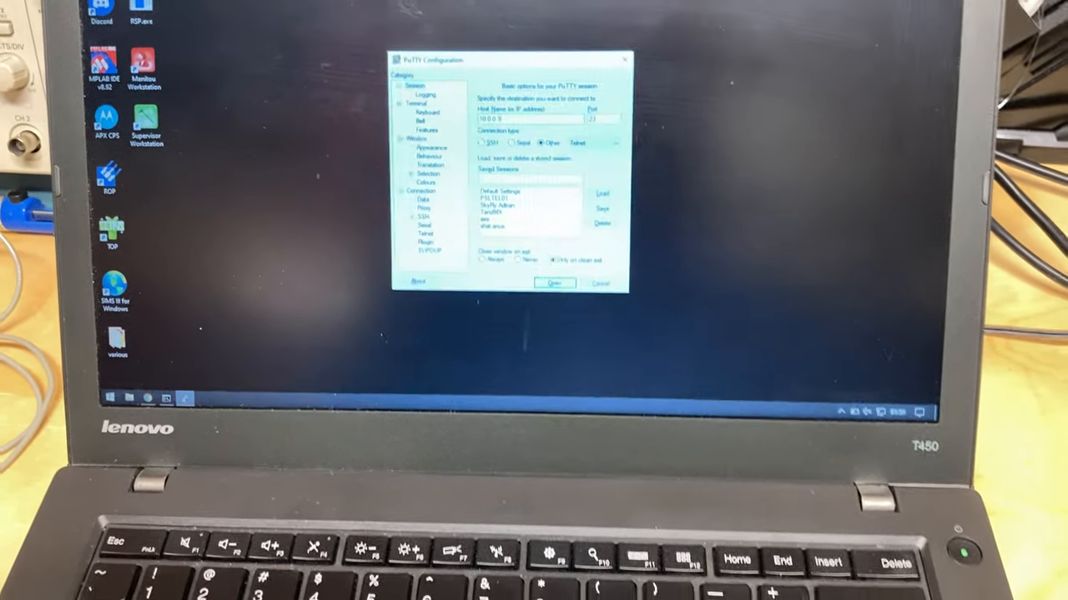
{"action": "left_click", "coordinate": [553, 284]}
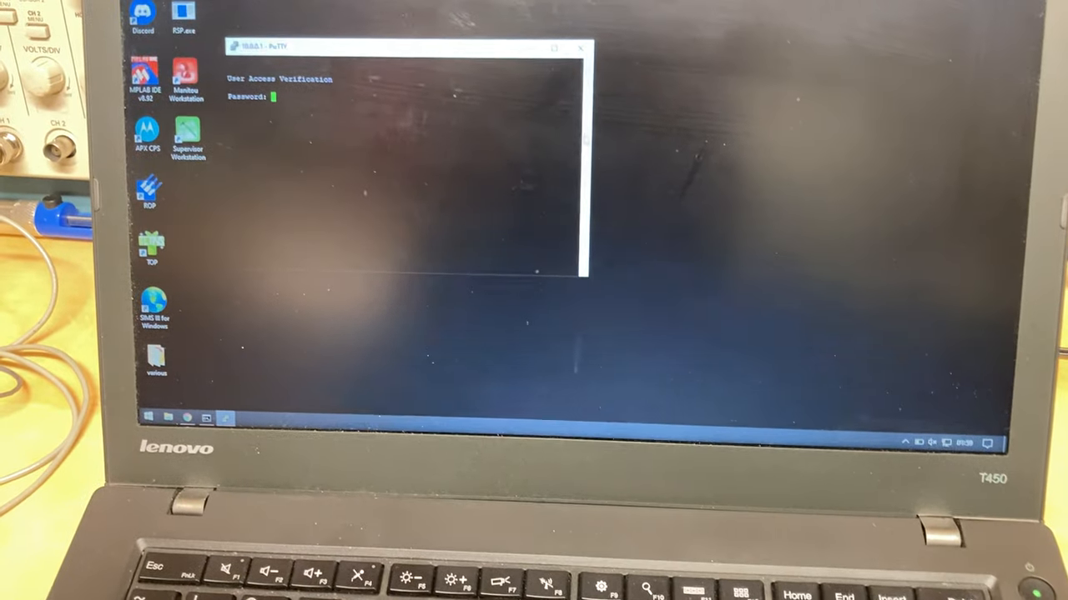